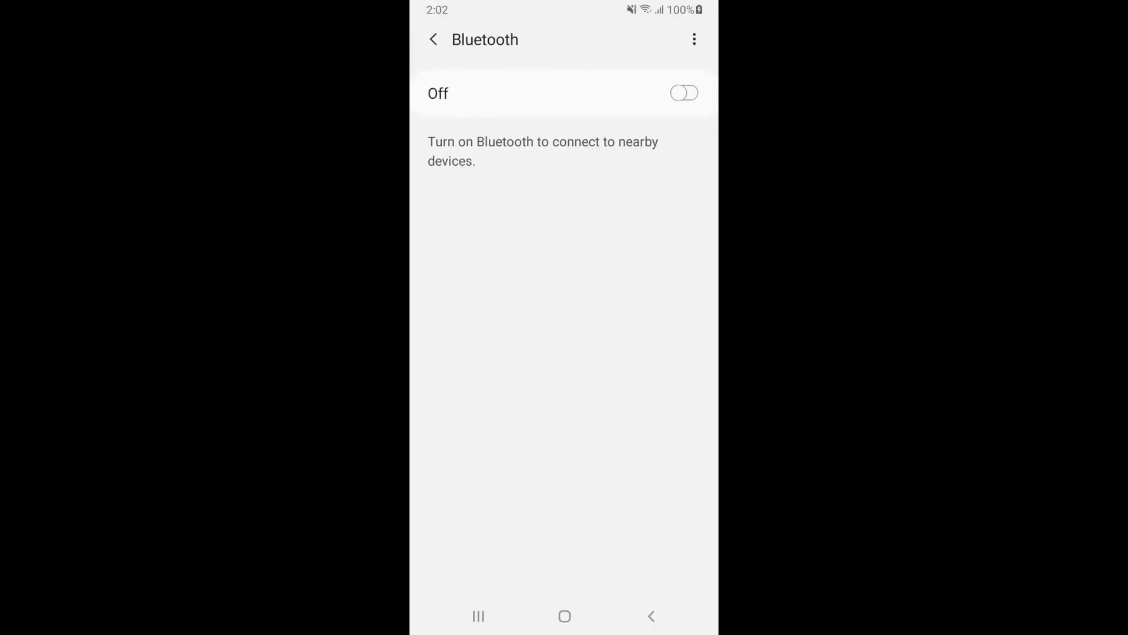
Turn on Bluetooth and pair the phone with switch 6200-SG03KW501S
click(682, 93)
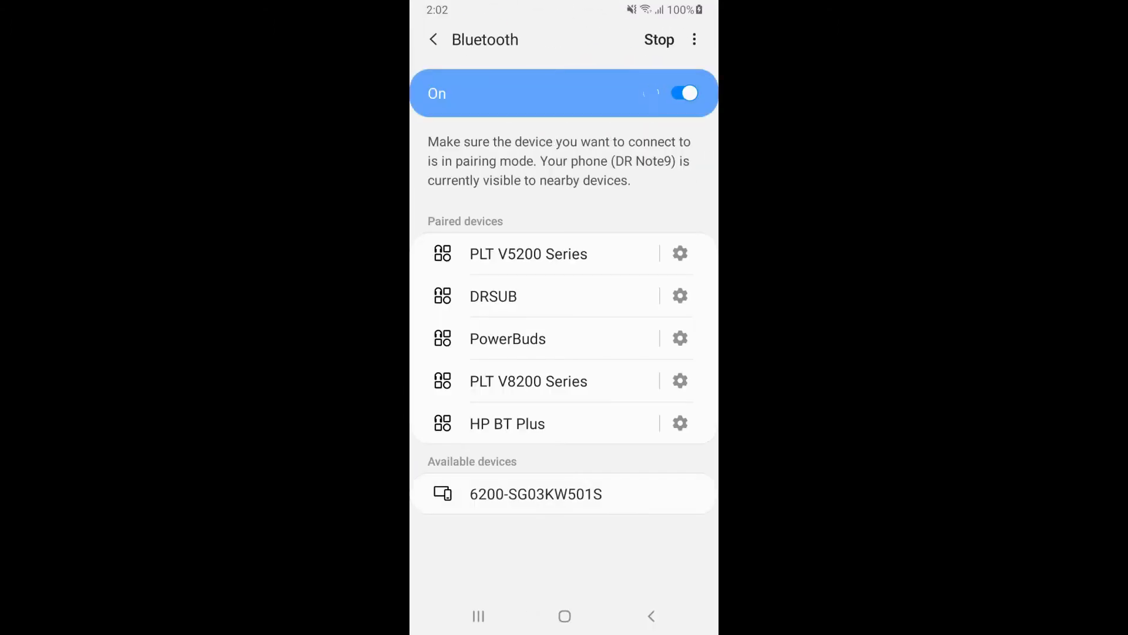
click(536, 494)
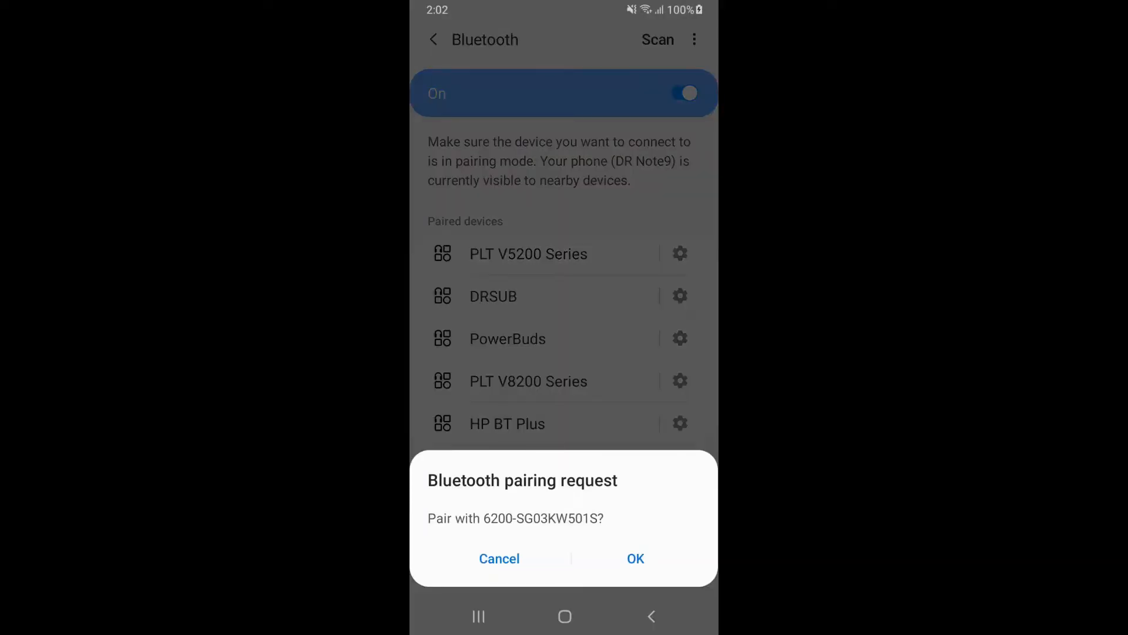
click(635, 558)
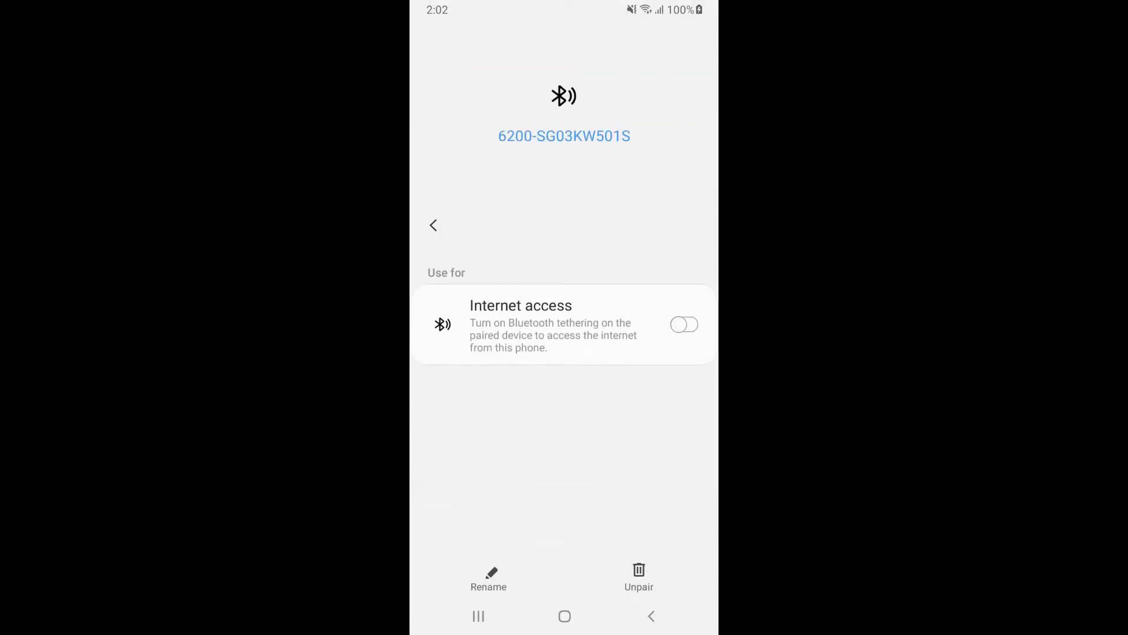
click(683, 324)
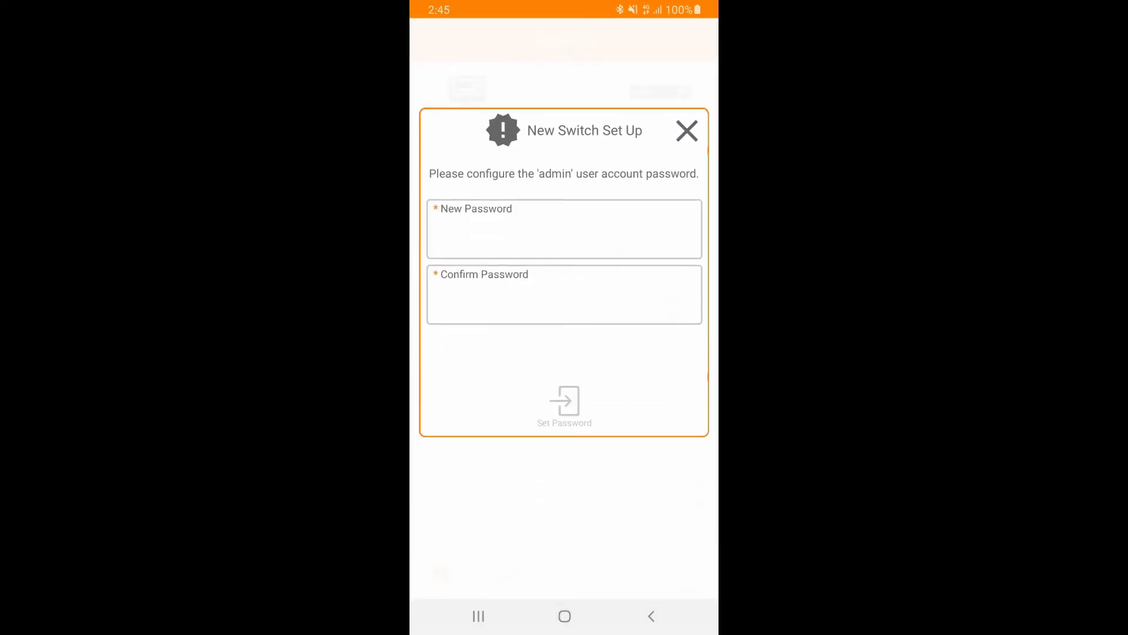
Set the new admin password and log into the switch console
click(564, 229)
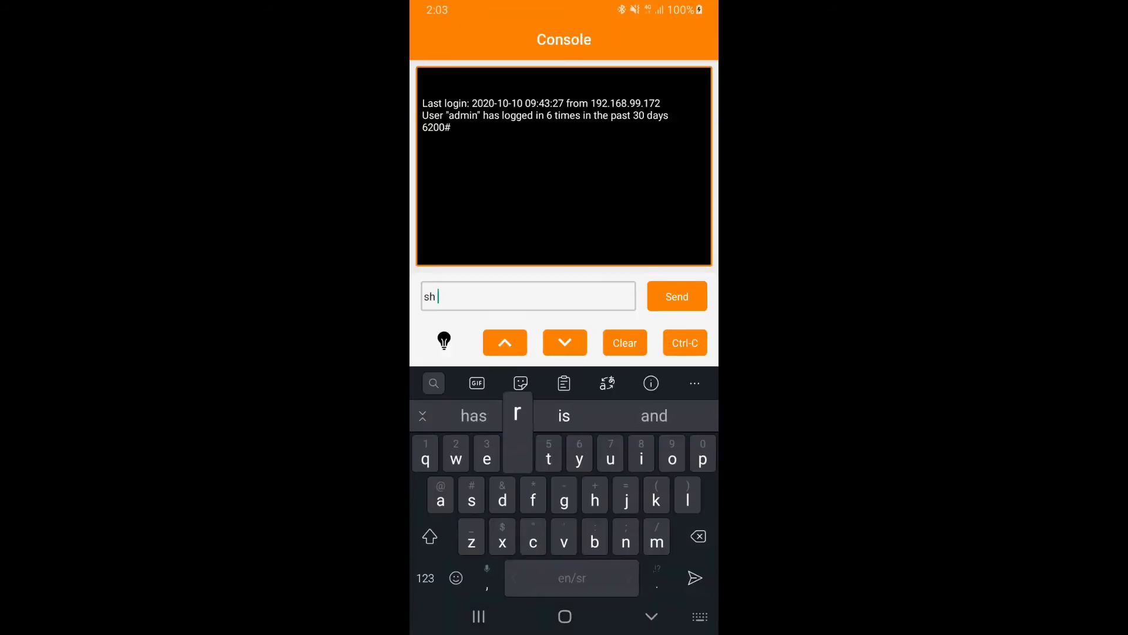
click(675, 295)
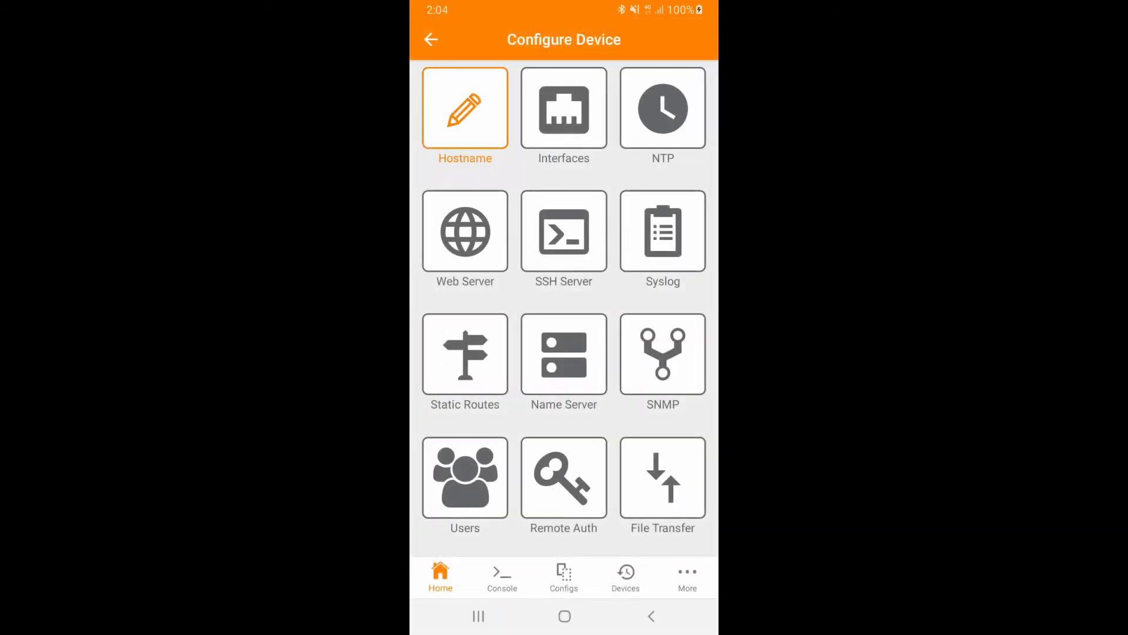
Start a standalone Initial Config, skip NetEdit, and enter hostname MY-NEW-CX in the OOBM template
click(430, 39)
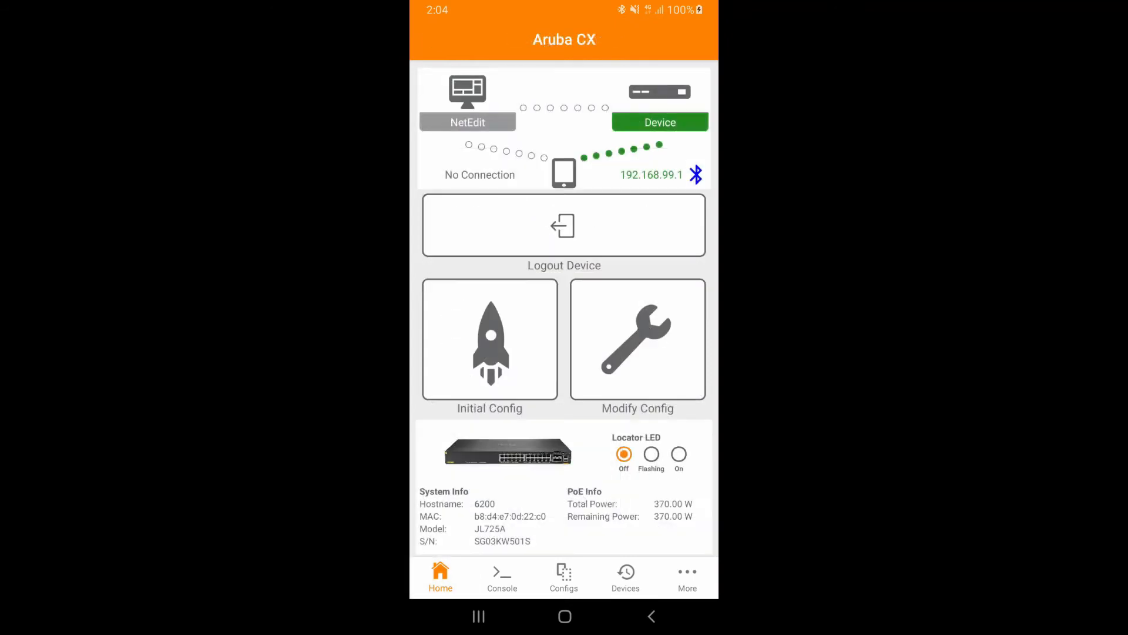
click(488, 340)
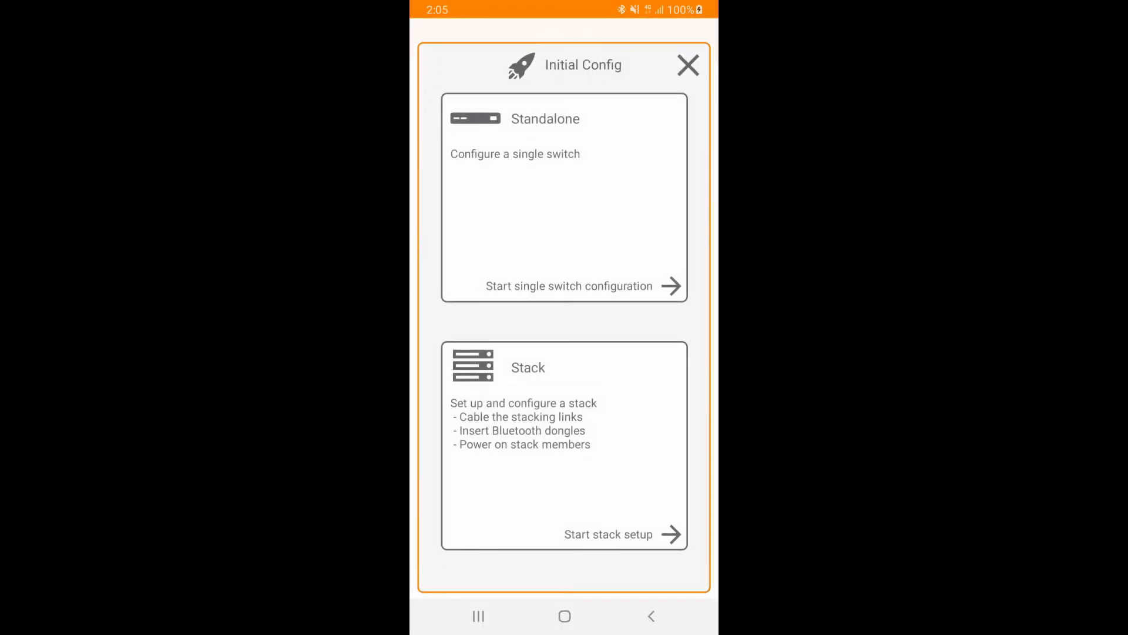
click(568, 286)
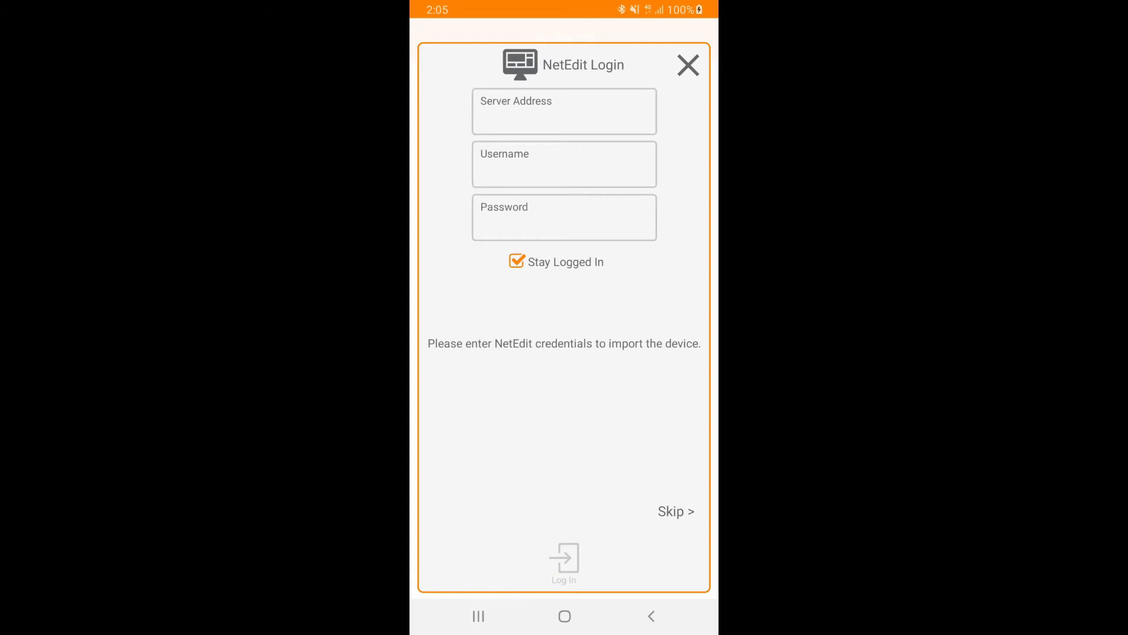
click(676, 511)
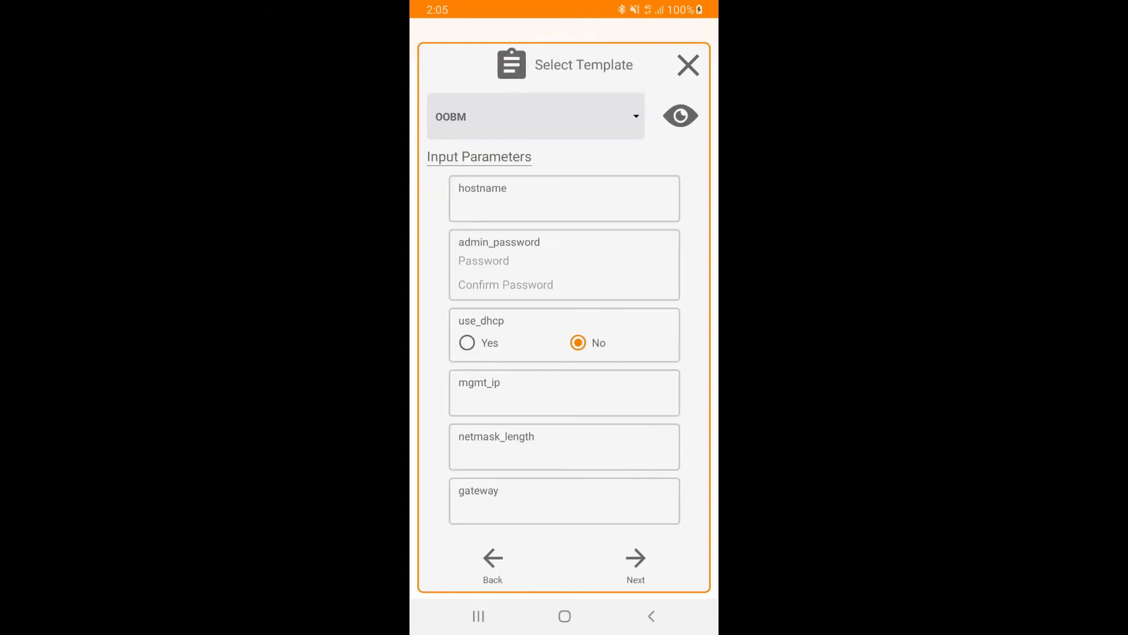
text(MY-NEW-CX)
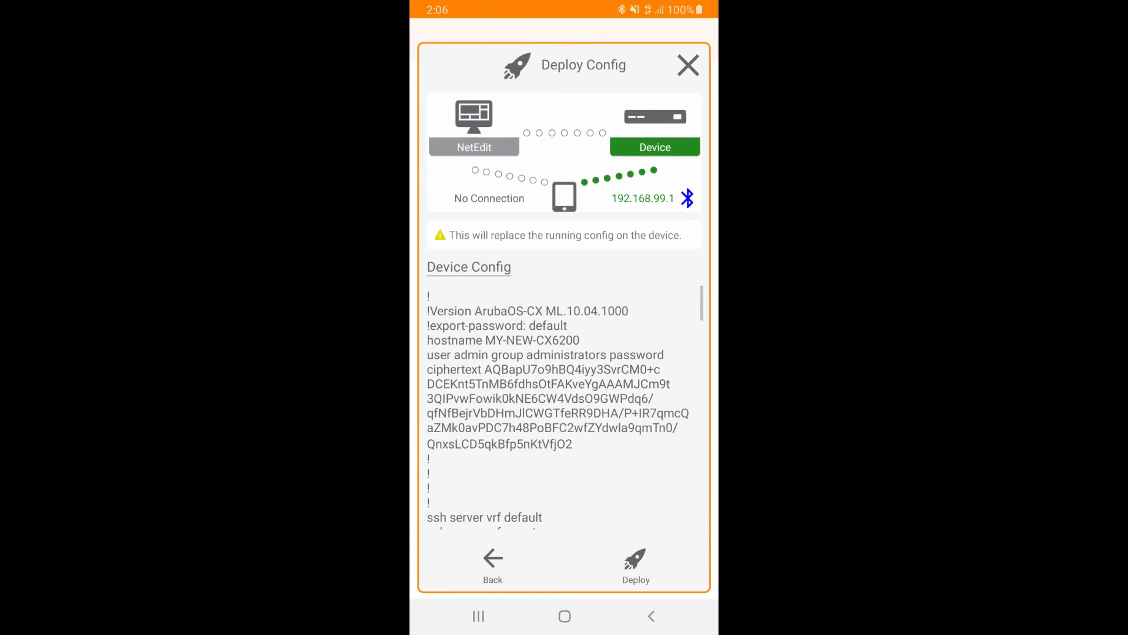
Review the Device Config preview, deploy it to the switch, and finish after validation
scroll(down, 3)
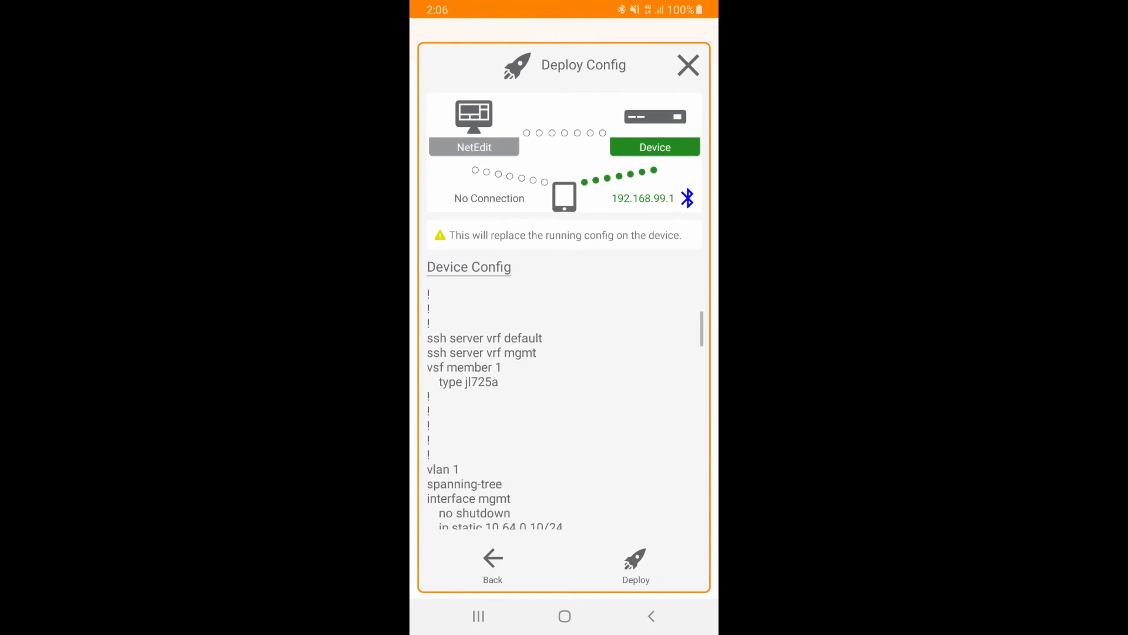
scroll(down, 3)
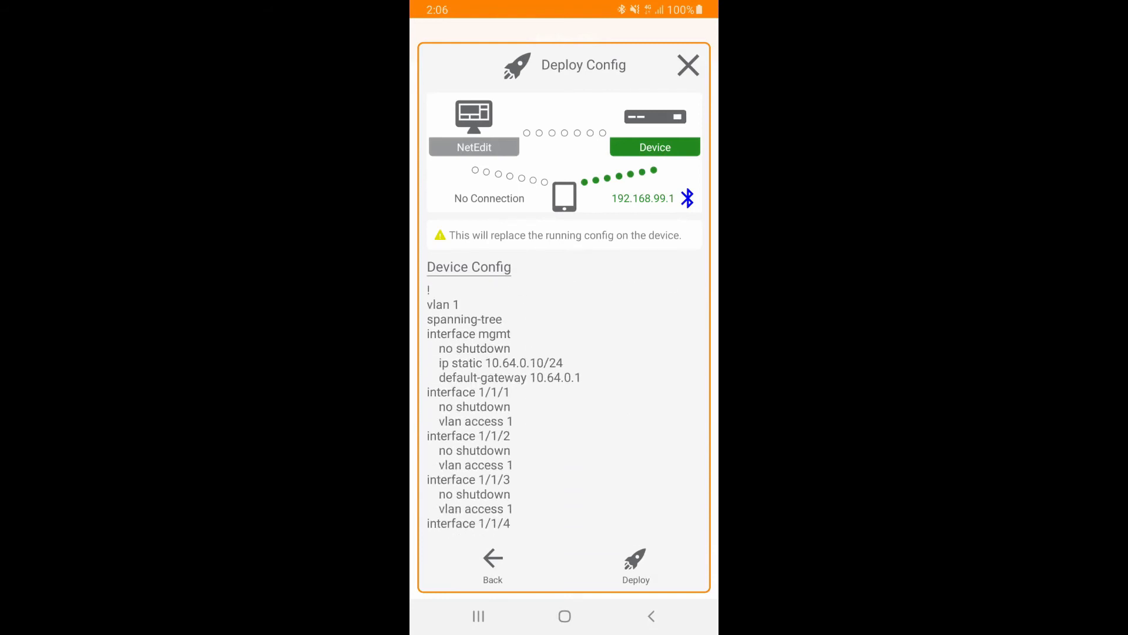
click(635, 565)
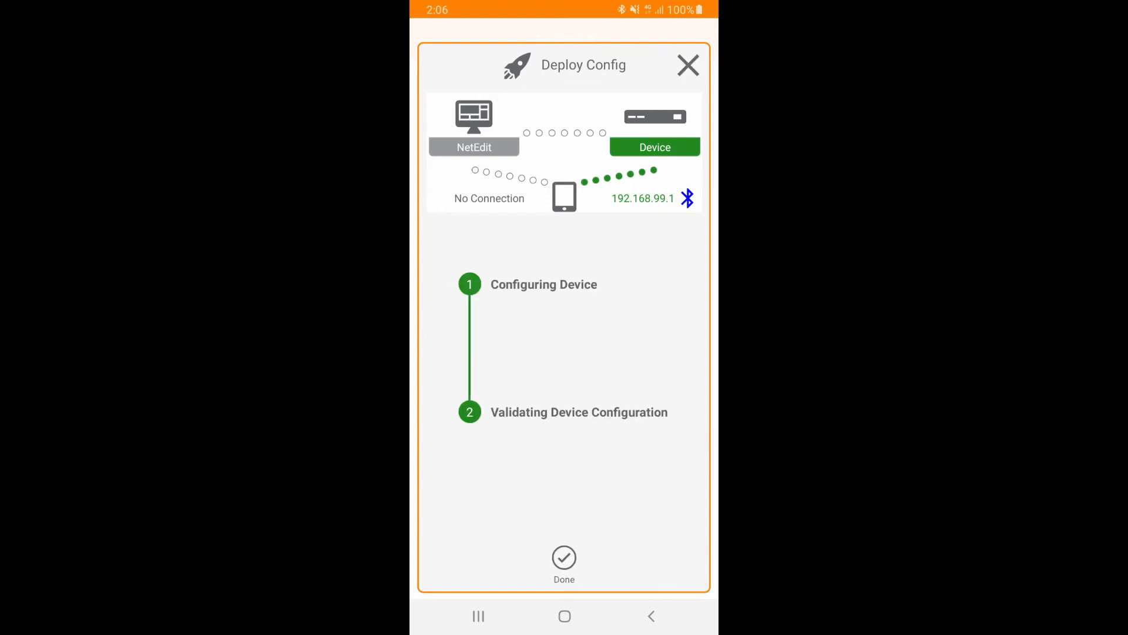
click(564, 561)
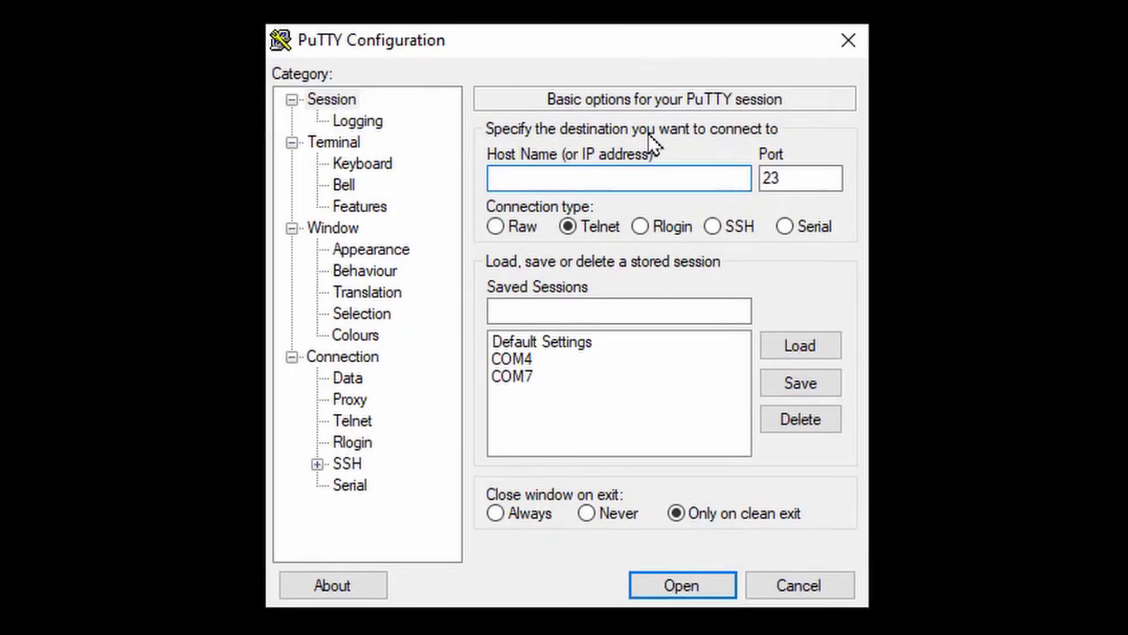
SSH to 10.64.0.10 in PuTTY as admin and scroll the running config
text(10.64.0.10)
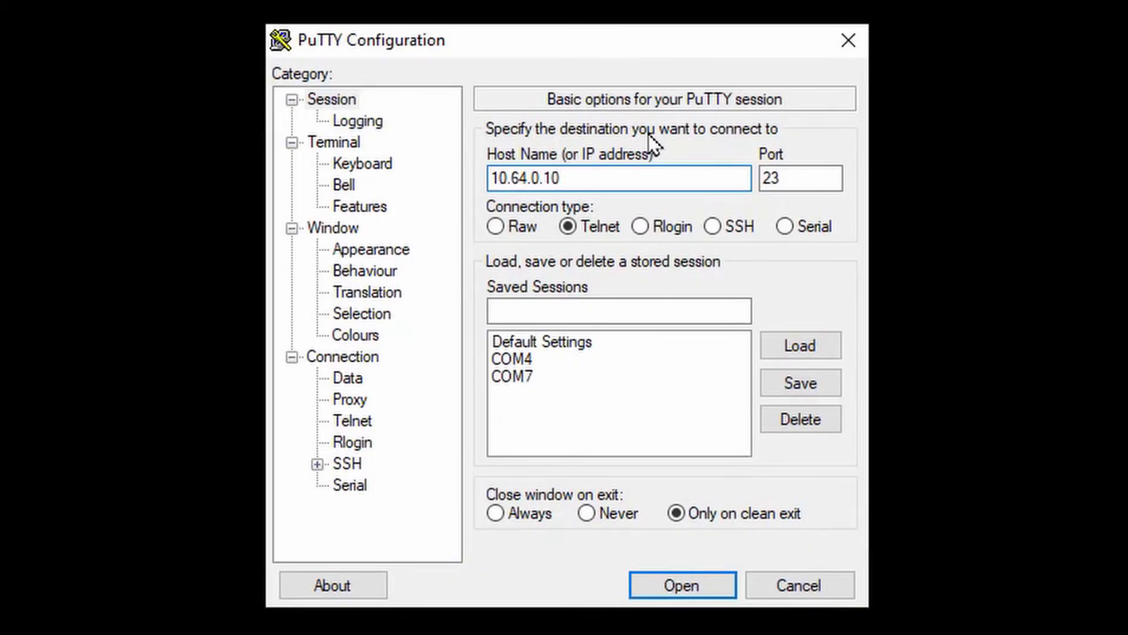
click(714, 226)
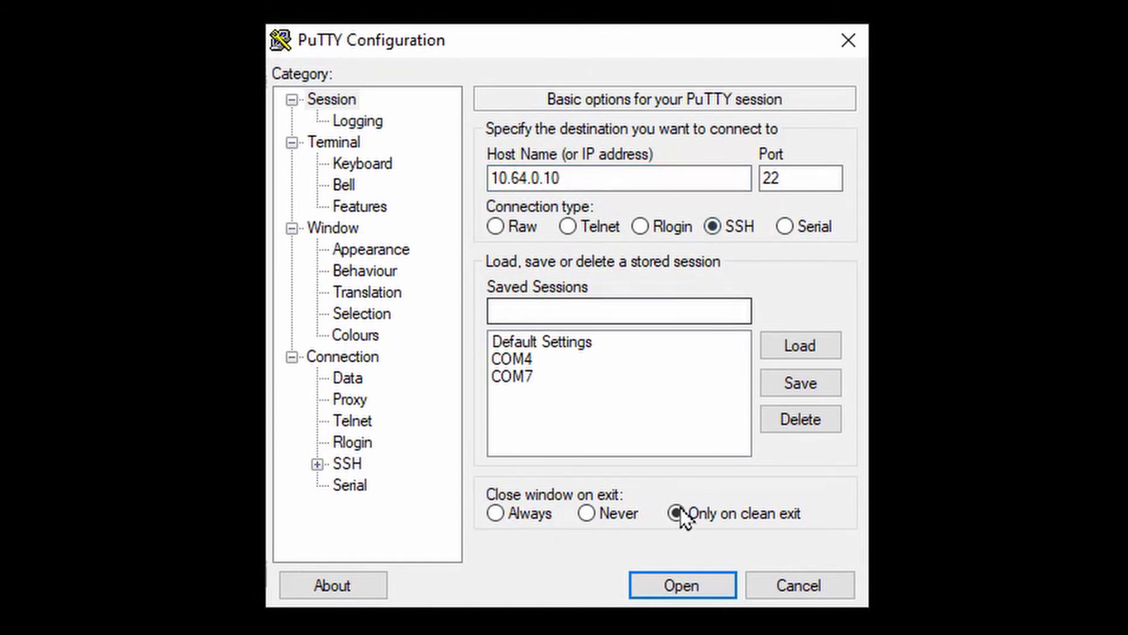
click(680, 584)
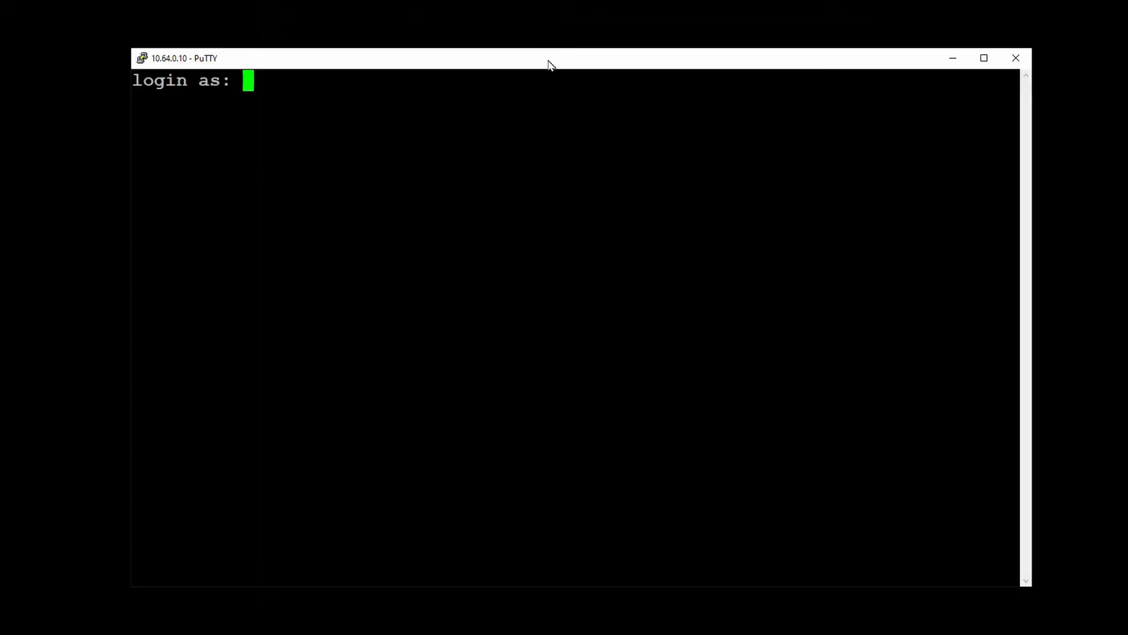
text(admin)
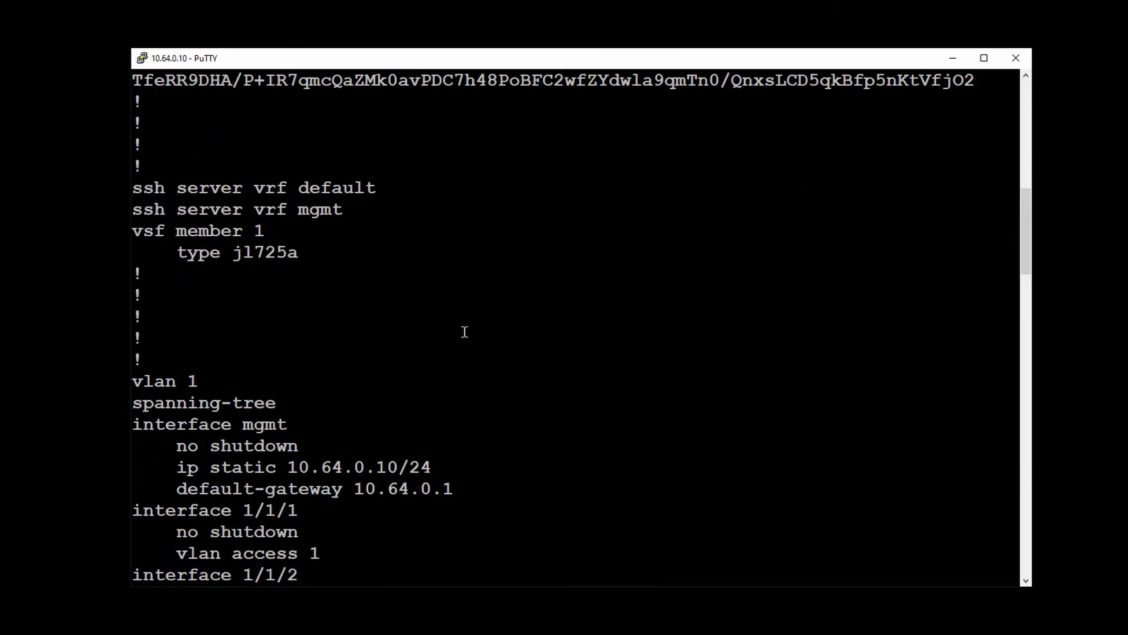
scroll(down, 3)
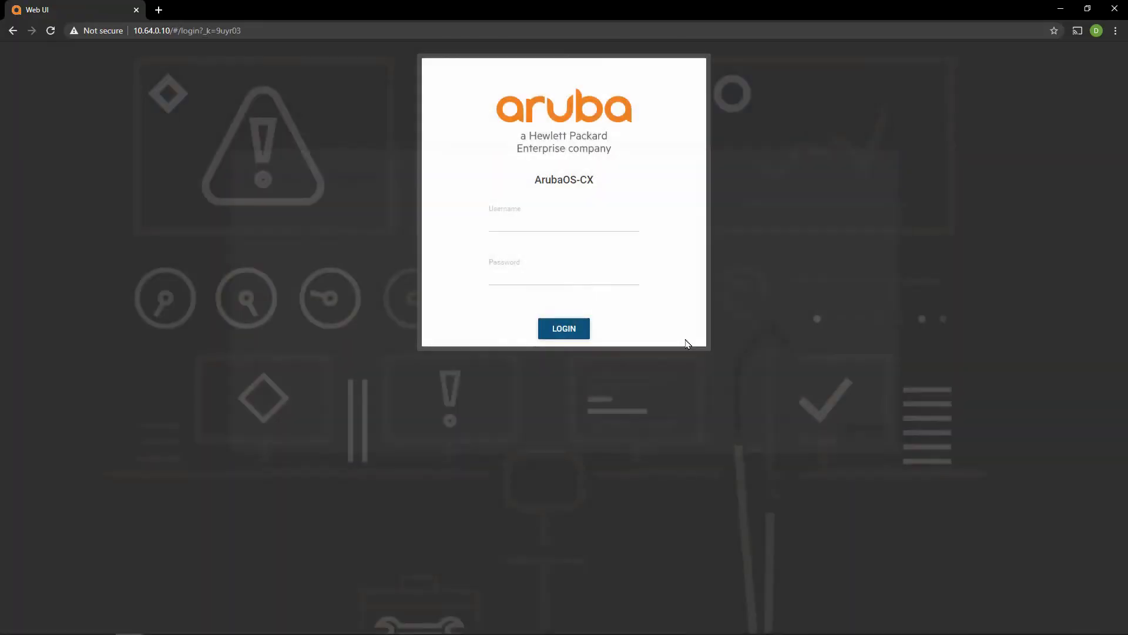
Log into the ArubaOS-CX web interface with the admin password
text(••••)
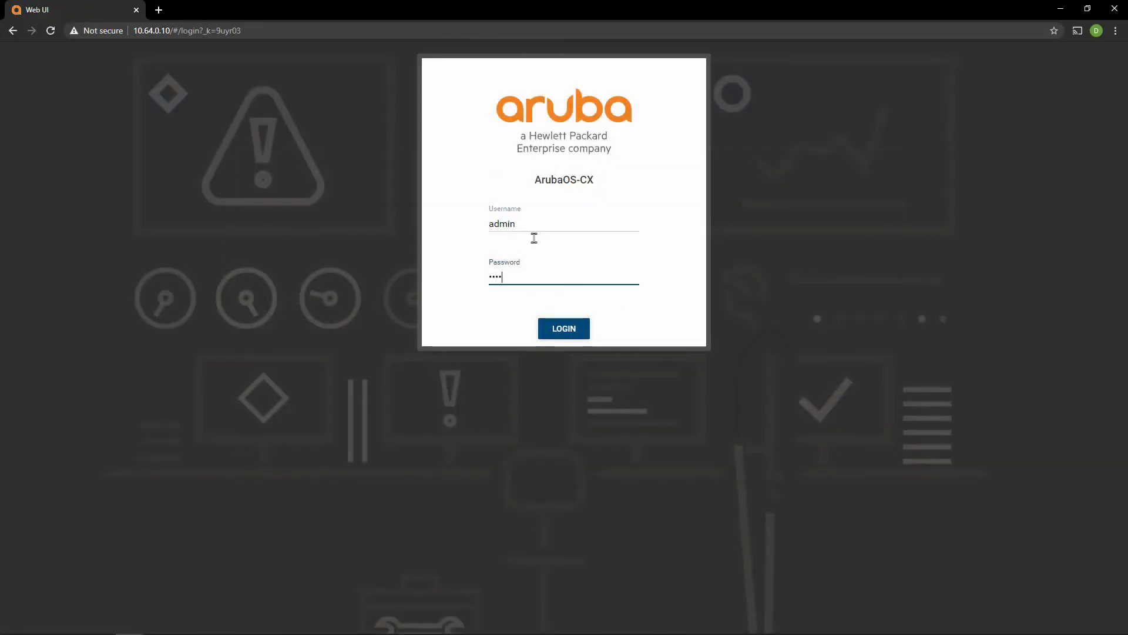
click(564, 328)
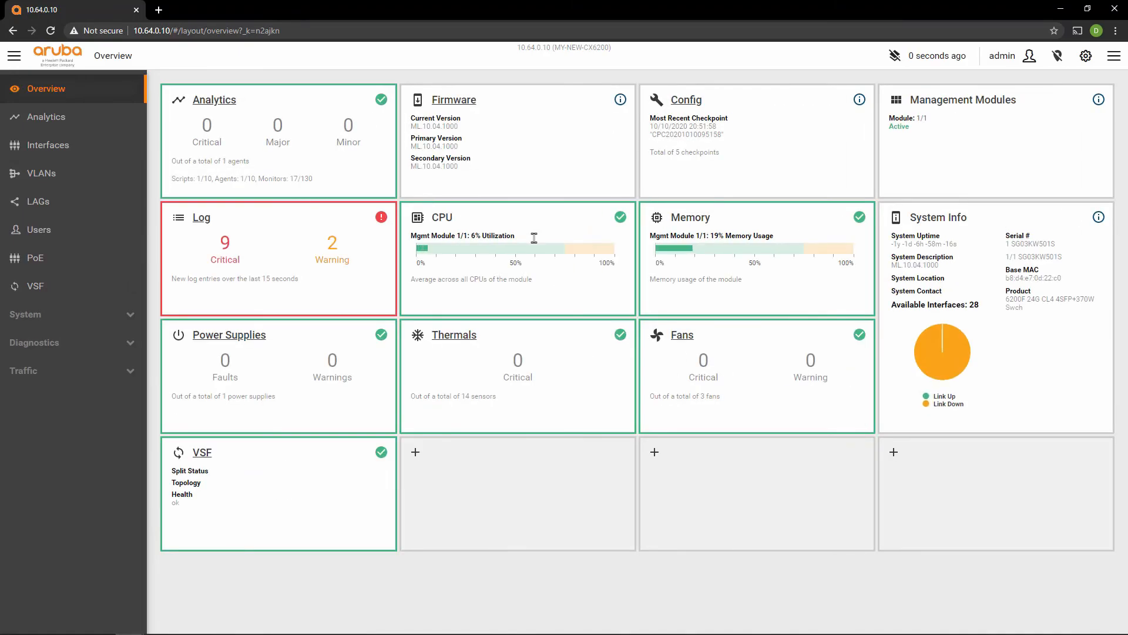